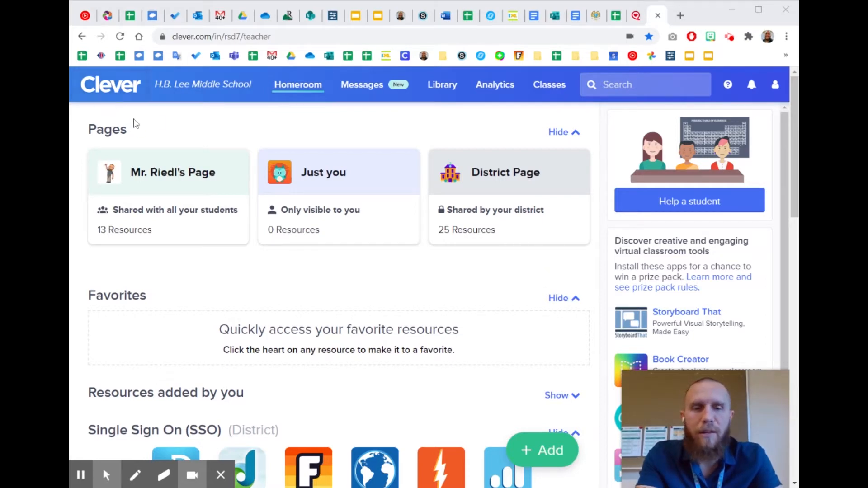
mouse_move(116, 123)
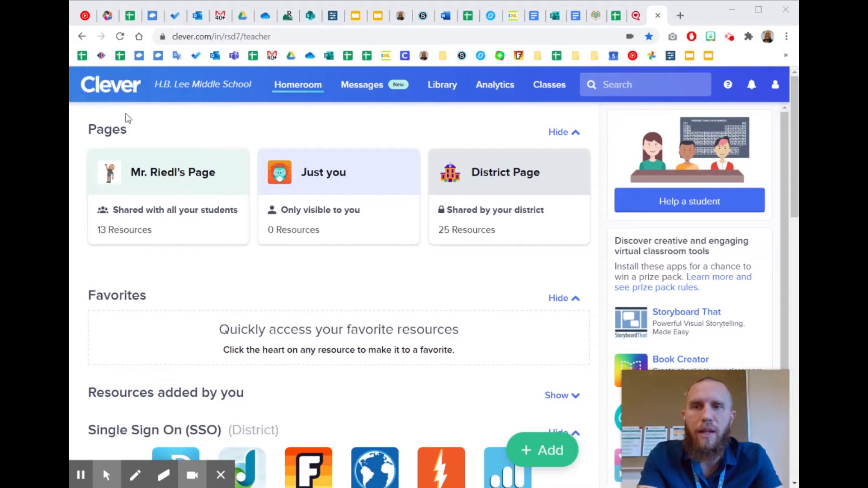
mouse_move(139, 116)
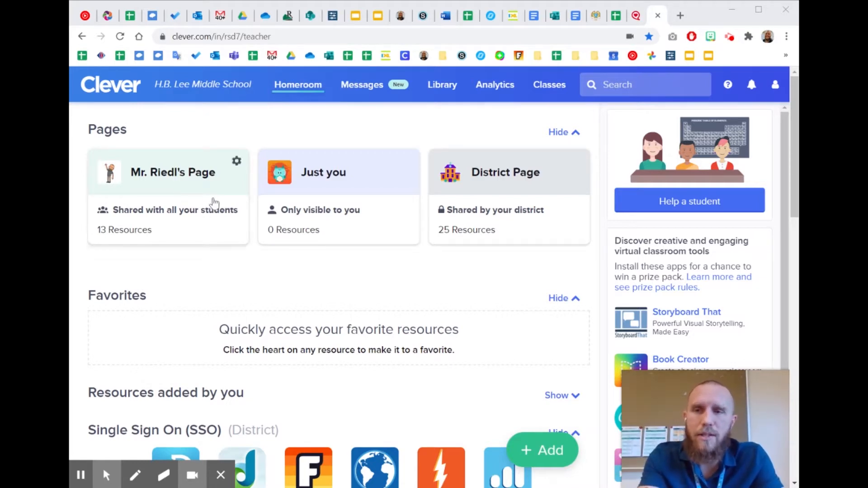
mouse_move(250, 272)
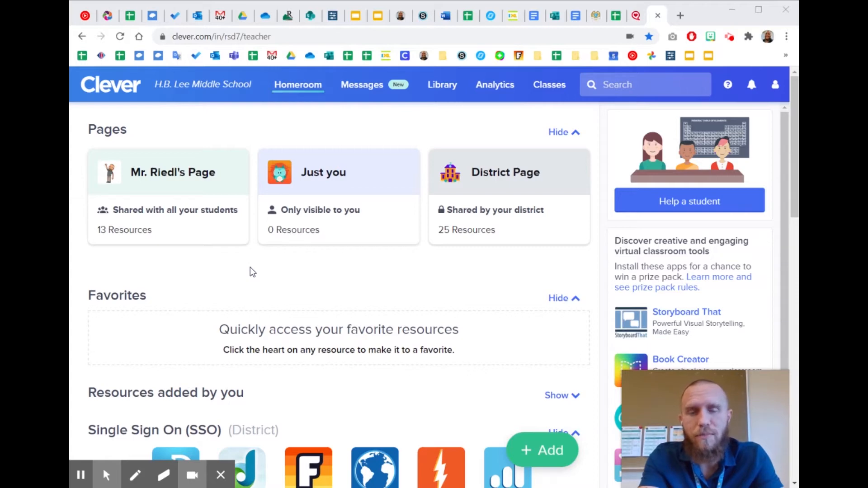
mouse_move(242, 256)
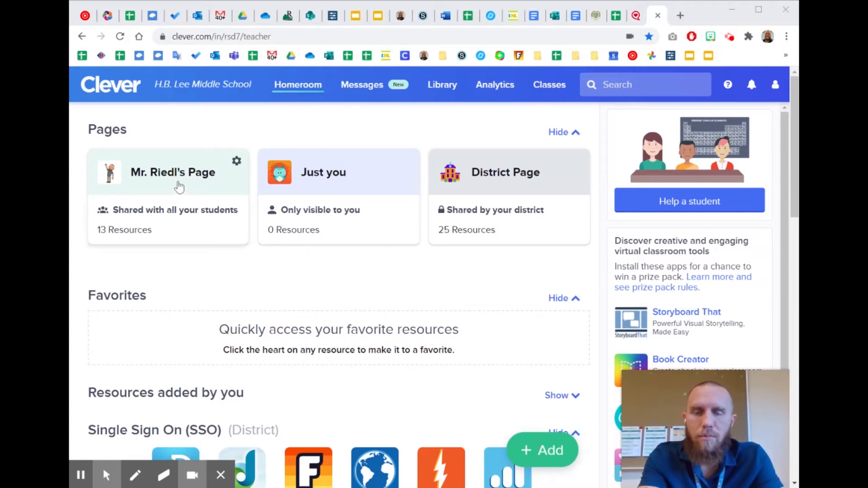
mouse_move(157, 145)
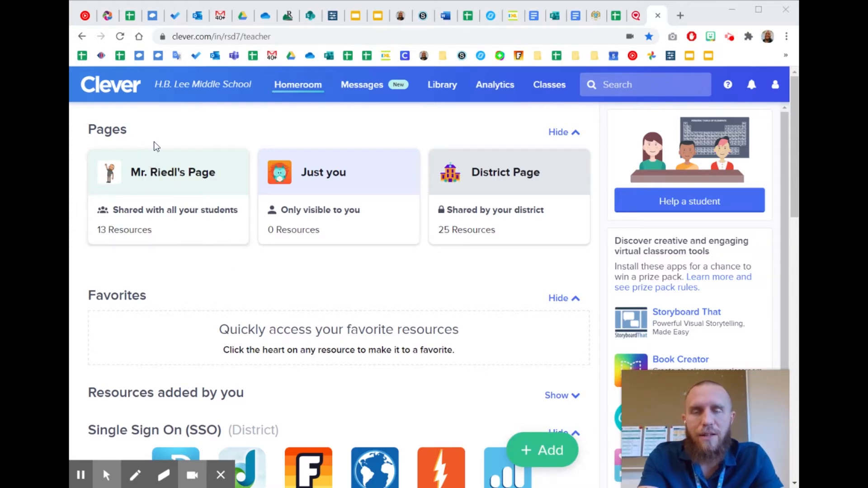
mouse_move(190, 154)
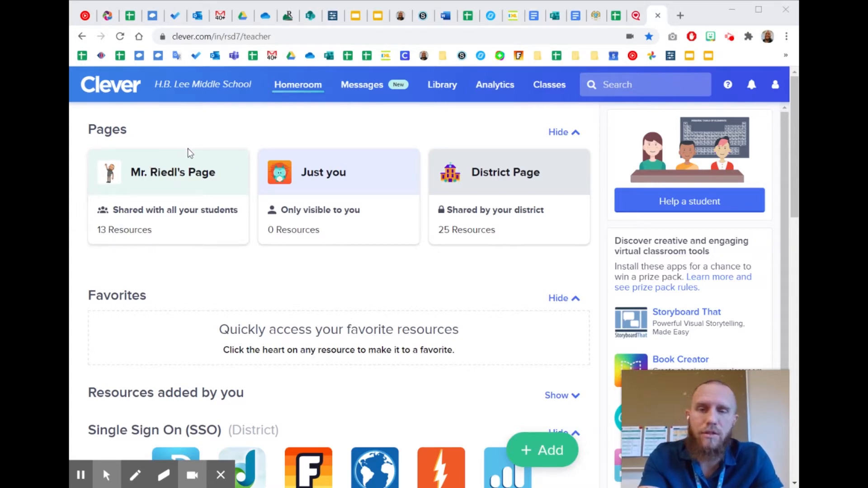
mouse_move(144, 197)
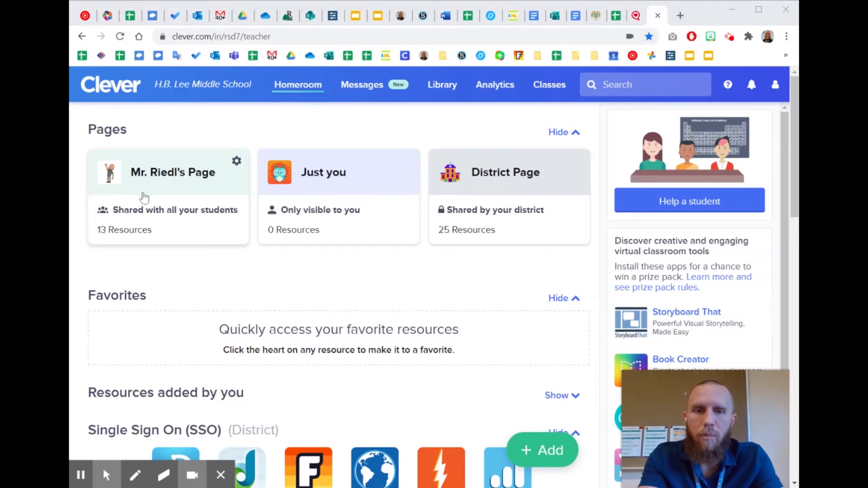
mouse_move(246, 290)
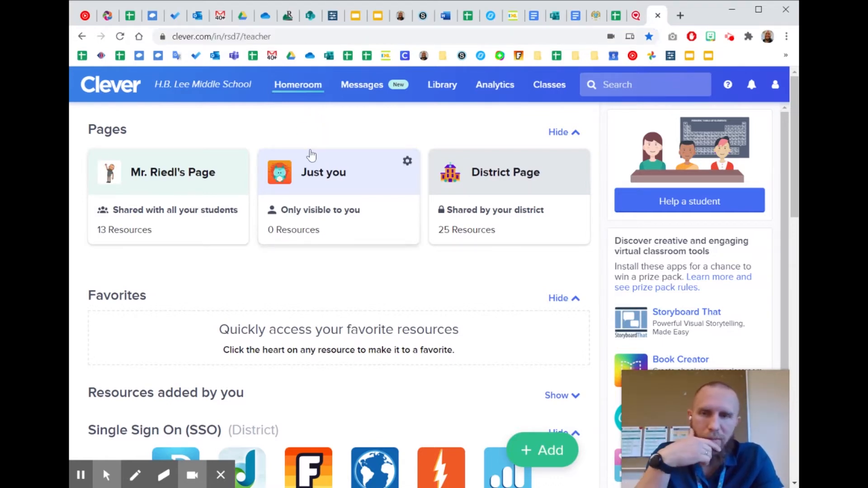
mouse_move(313, 255)
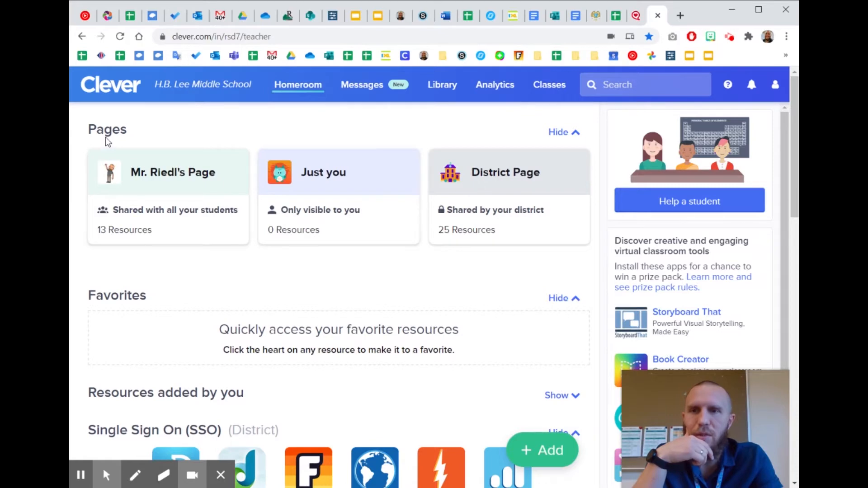
mouse_move(155, 199)
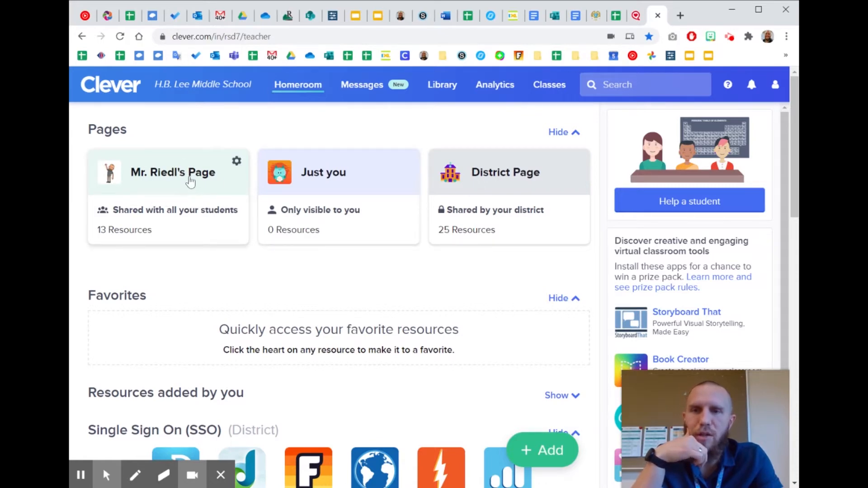
Go to Mr. Riedl's Page from the Homeroom Pages cards.
click(236, 161)
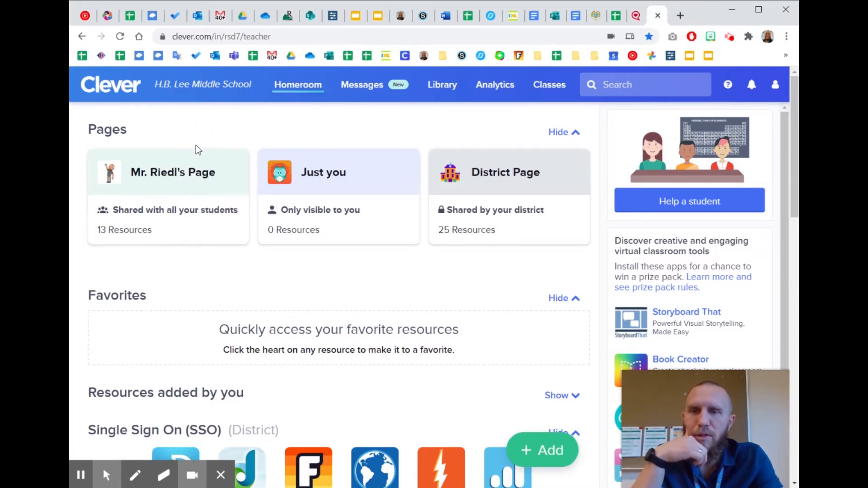
mouse_move(189, 191)
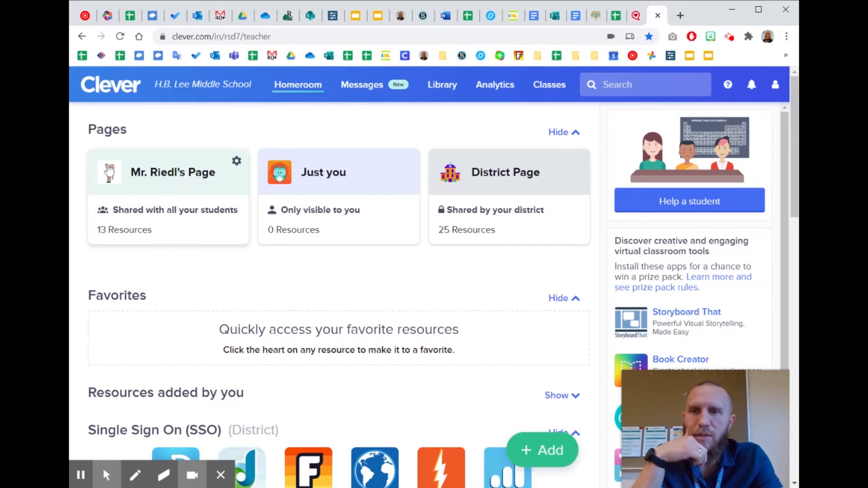
mouse_move(282, 171)
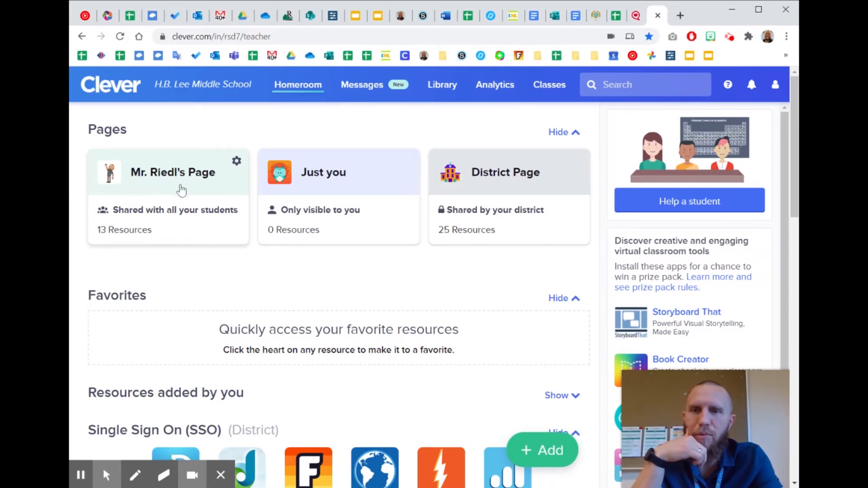
mouse_move(219, 187)
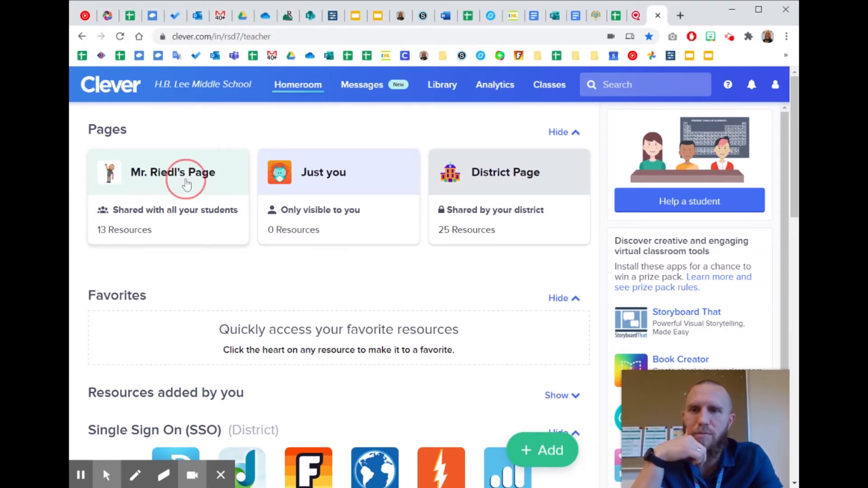
click(173, 172)
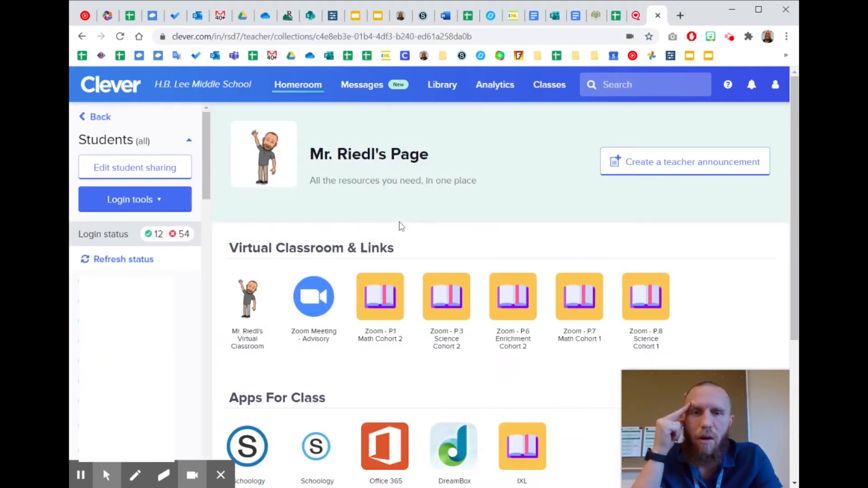
mouse_move(466, 222)
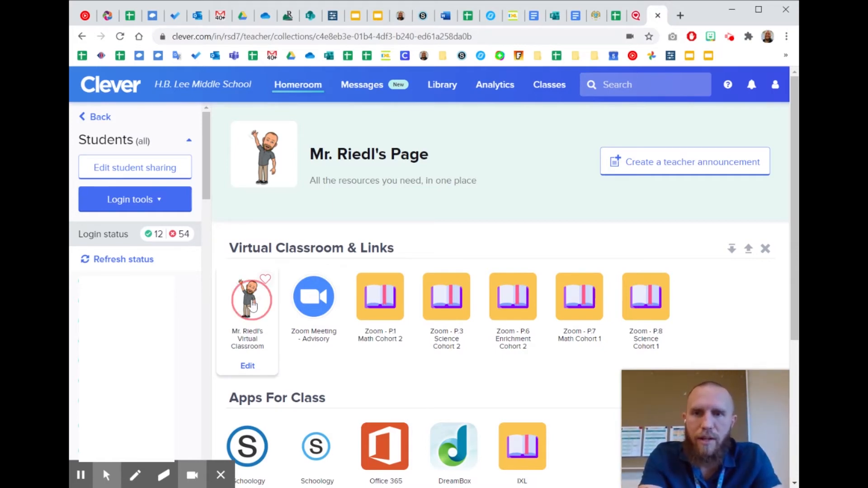
Launch the Mr. Riedl's Virtual Classroom resource into its Google Slides classroom.
click(246, 299)
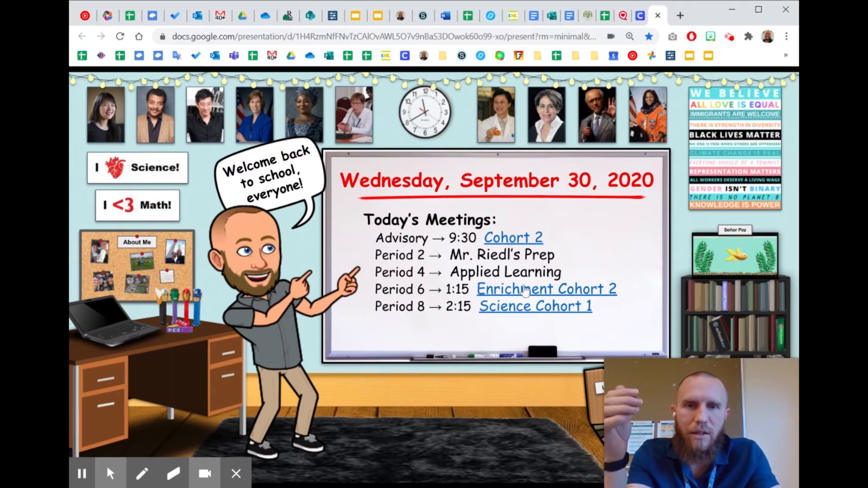
mouse_move(517, 258)
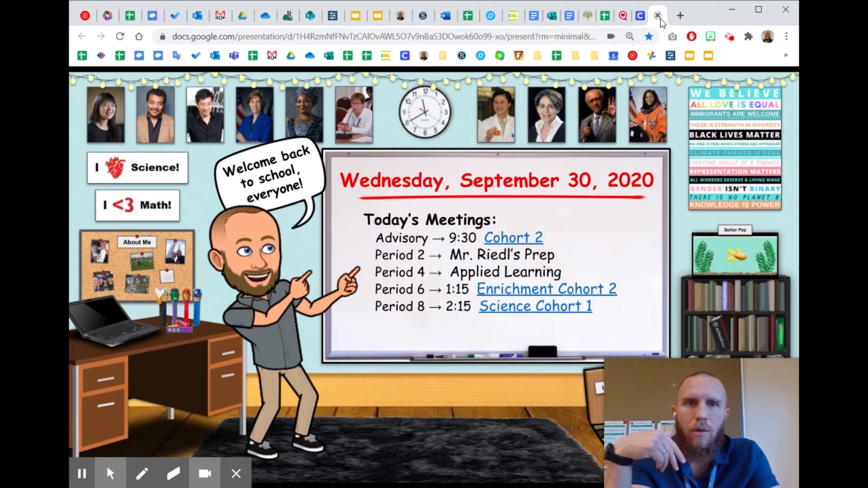
Close the Google Slides virtual classroom tab to return to Mr. Riedl's Clever page.
click(657, 15)
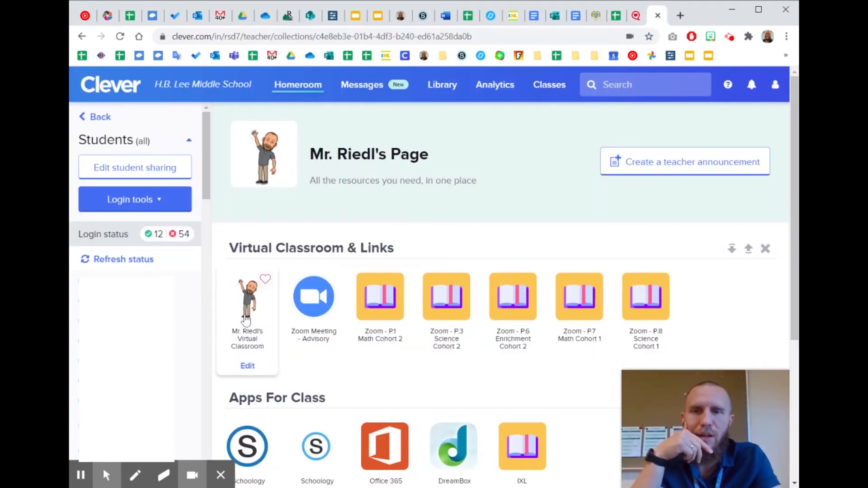
mouse_move(276, 334)
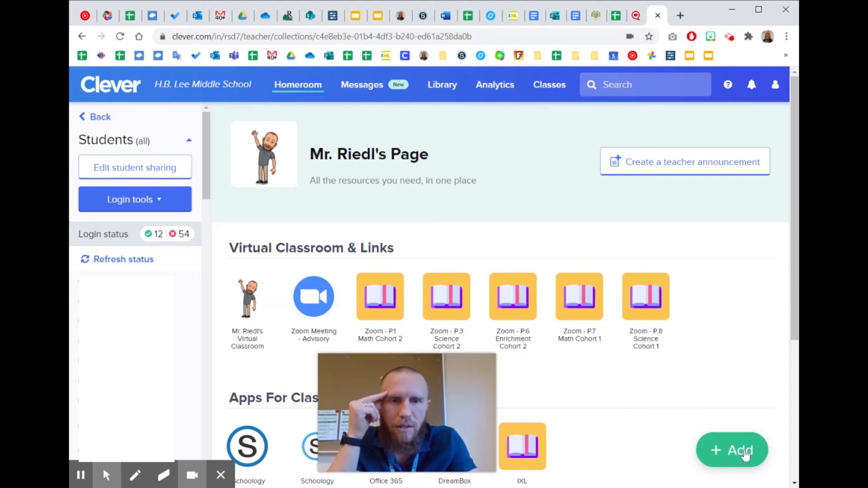
mouse_move(751, 454)
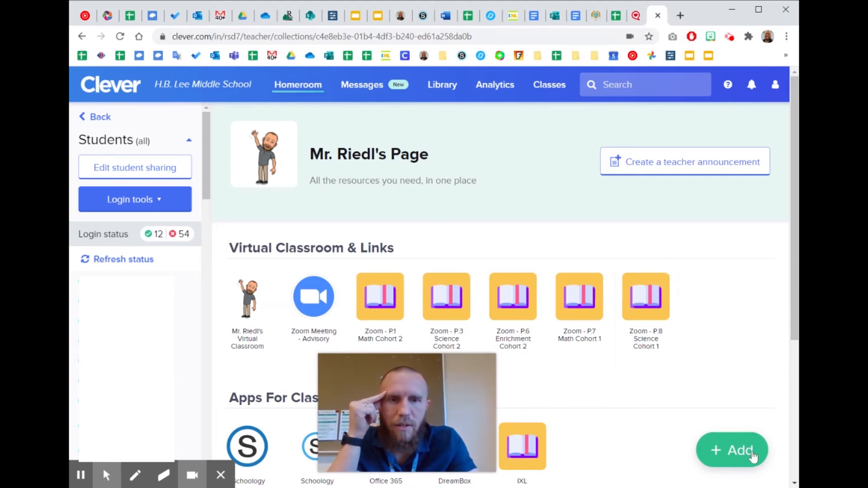
Start adding a new resource via + Add and choose the Link option.
click(731, 450)
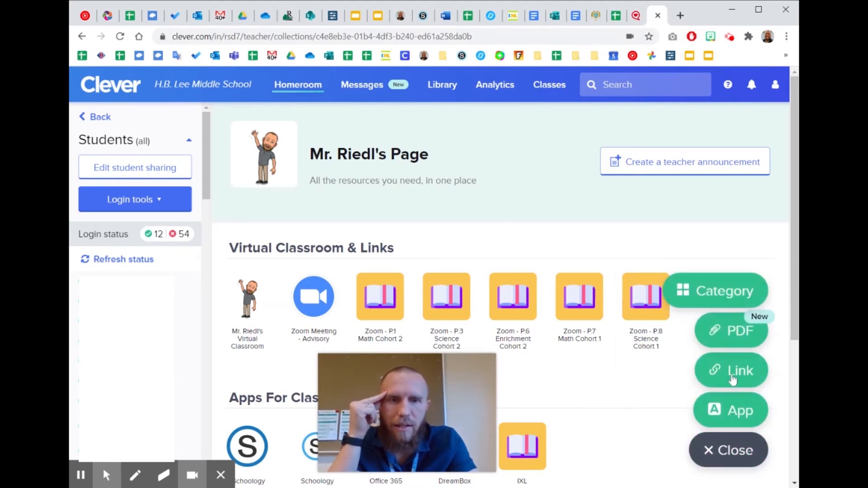
click(731, 371)
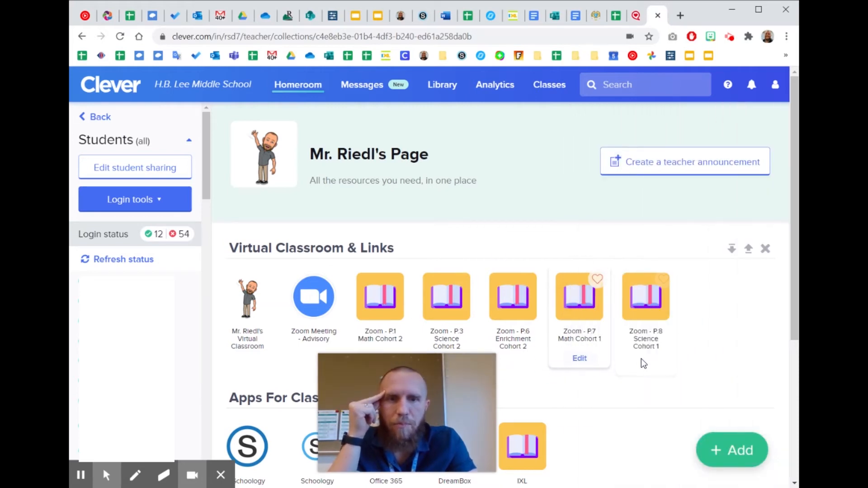
mouse_move(314, 297)
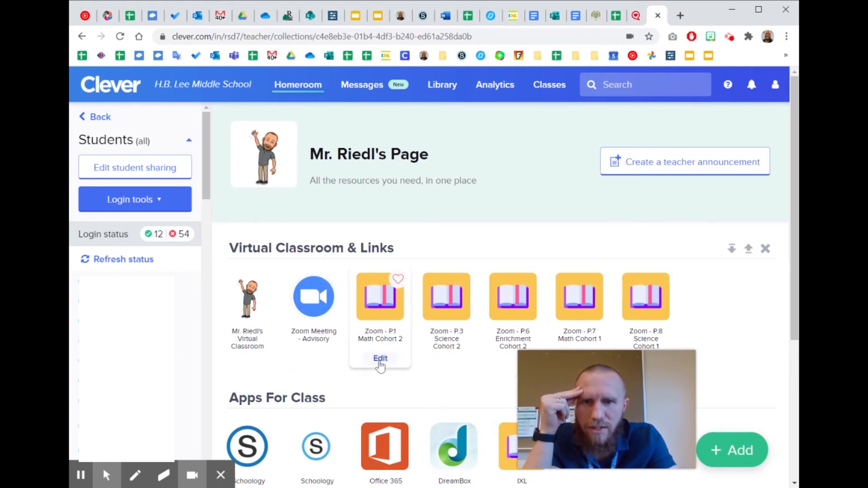
click(380, 358)
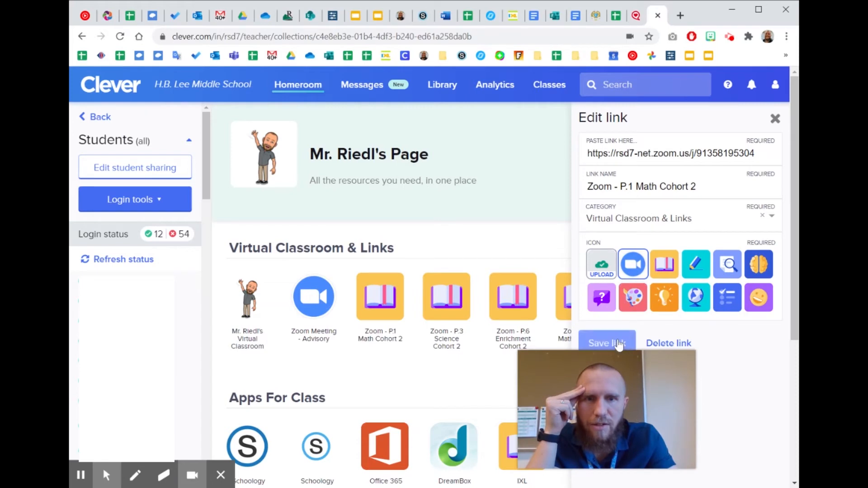
Save the Zoom - P1 Math Cohort 2 link with its new Zoom camera icon.
click(606, 343)
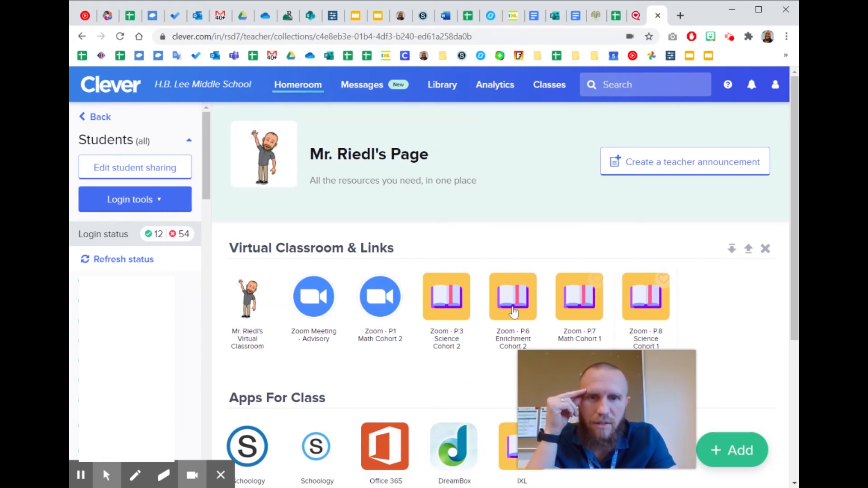
mouse_move(446, 310)
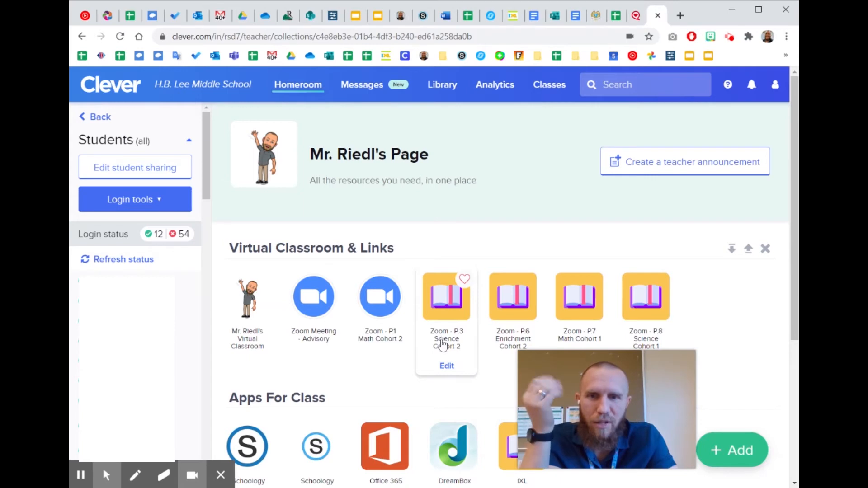
scroll(down, 3)
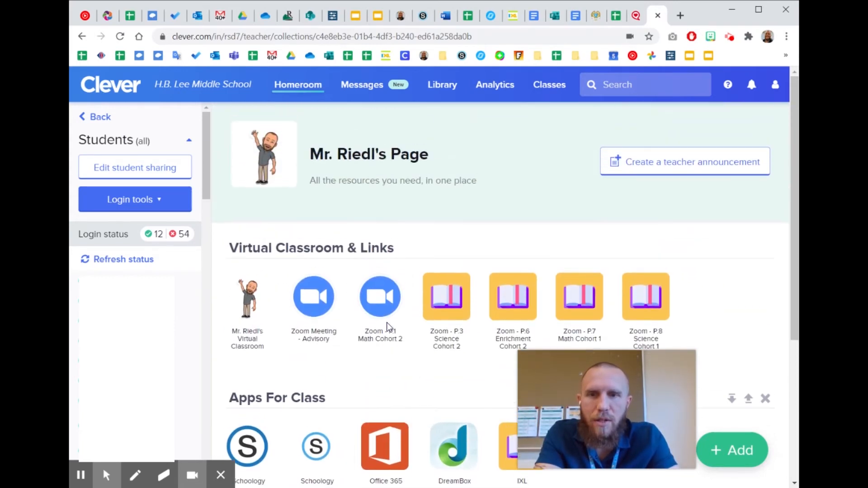
scroll(down, 3)
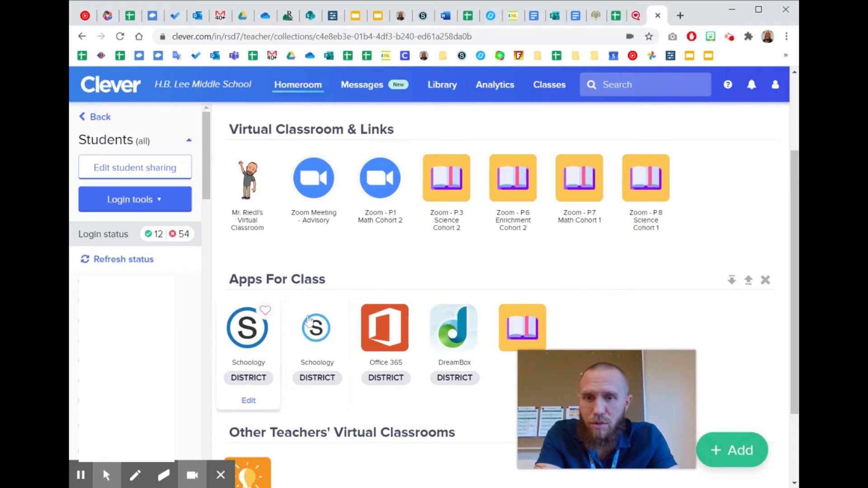
mouse_move(317, 331)
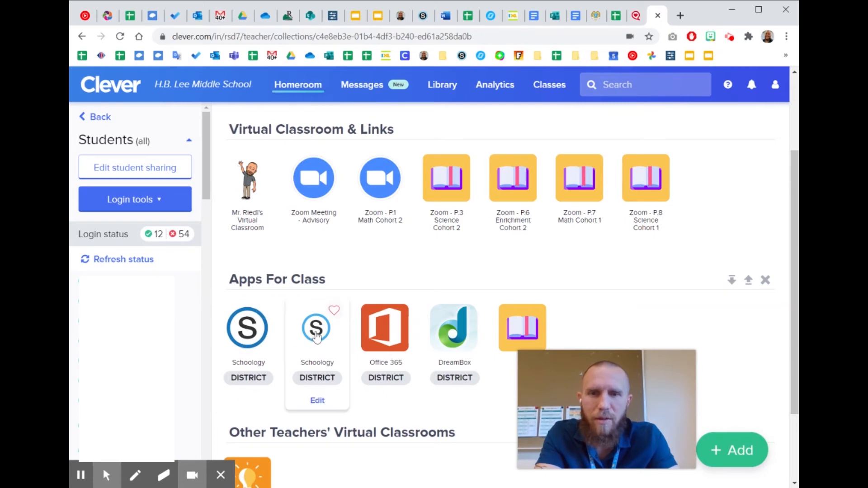
mouse_move(385, 328)
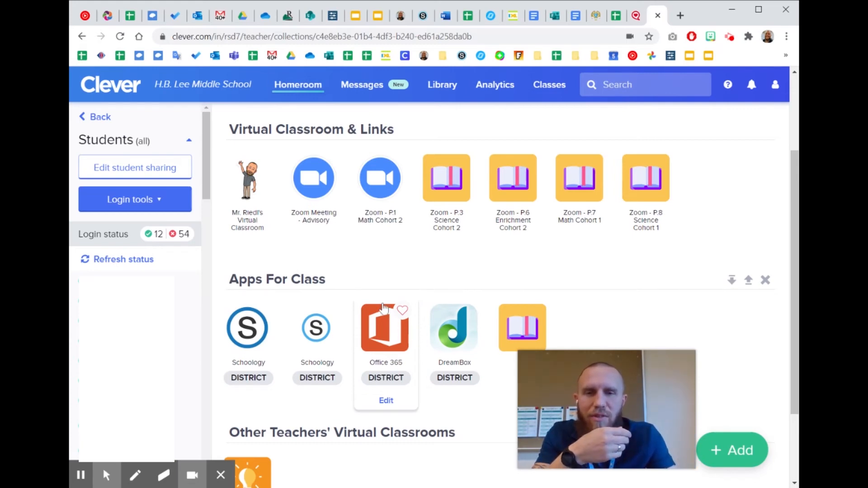
click(277, 279)
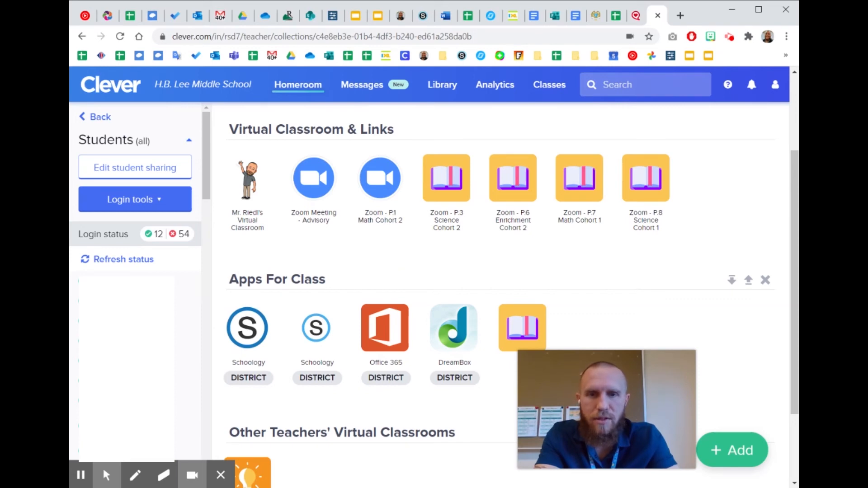
scroll(down, 3)
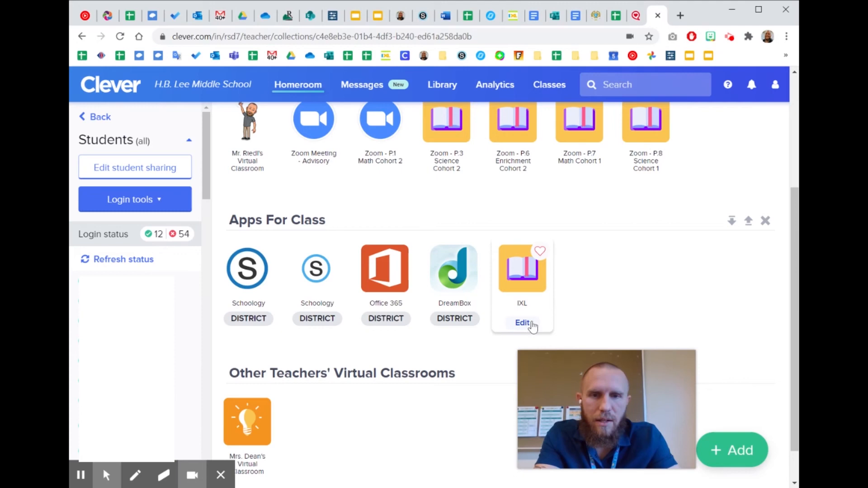
mouse_move(530, 285)
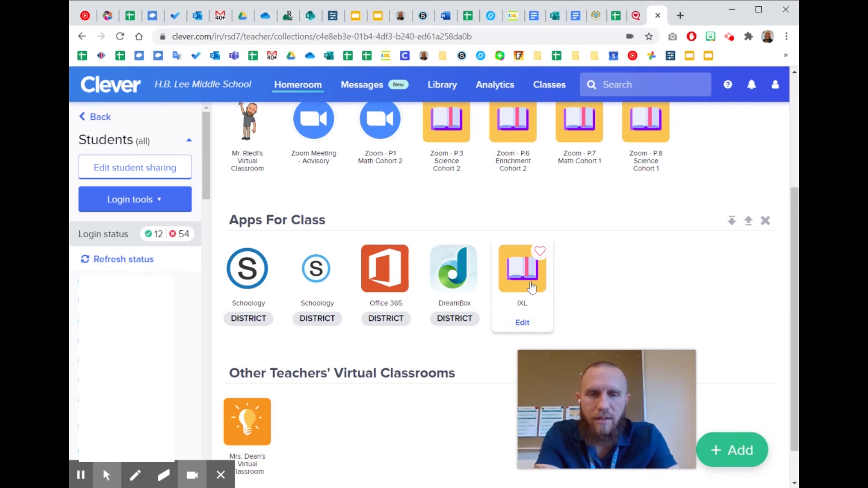
mouse_move(522, 288)
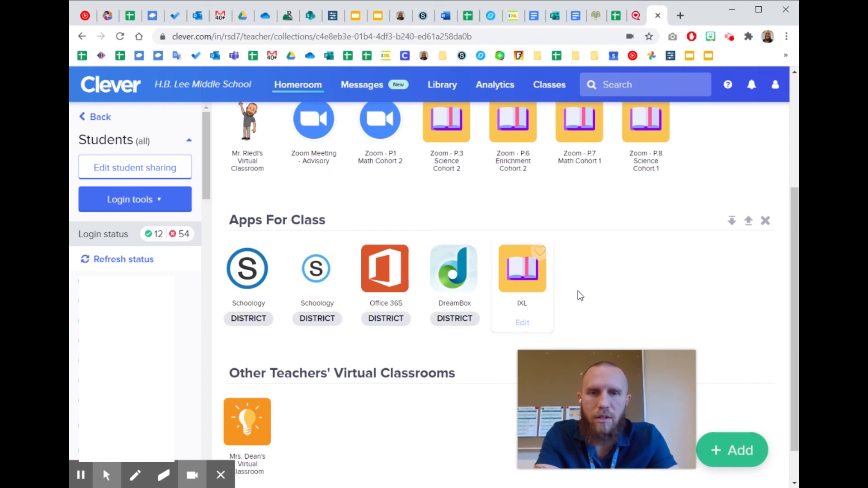
scroll(down, 3)
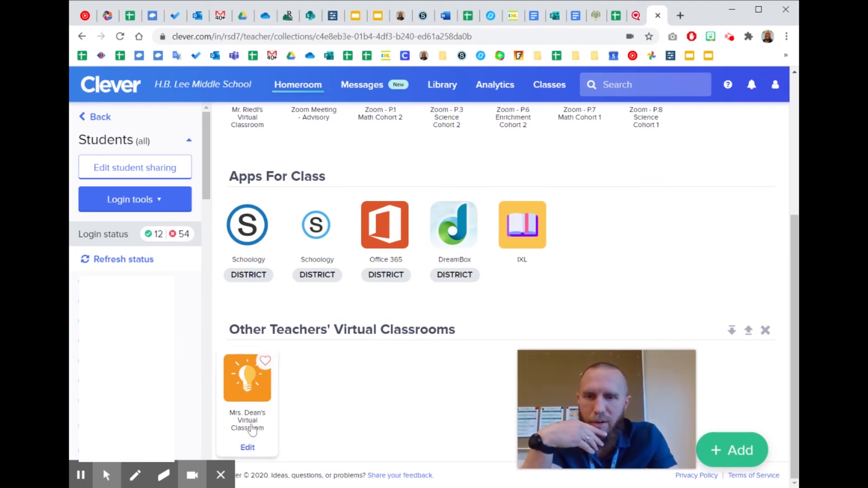
mouse_move(272, 406)
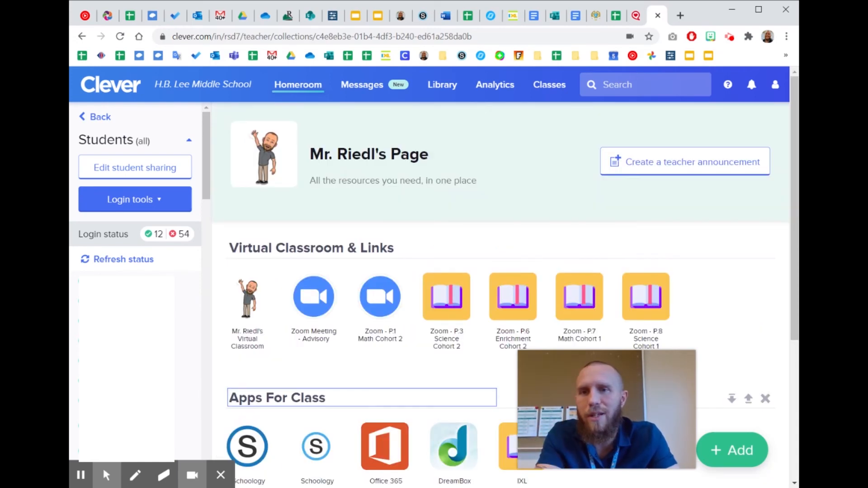
Go back to the Homeroom overview listing Mr. Riedl's Page, Just you and District Page.
click(94, 116)
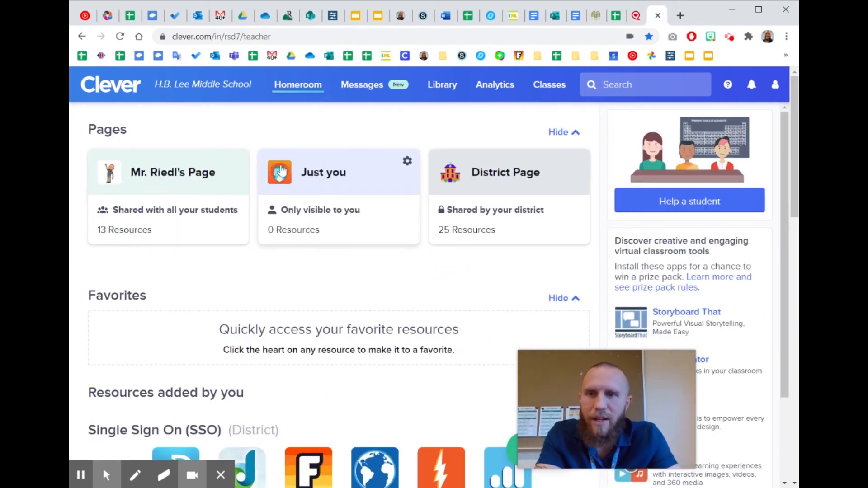
mouse_move(358, 226)
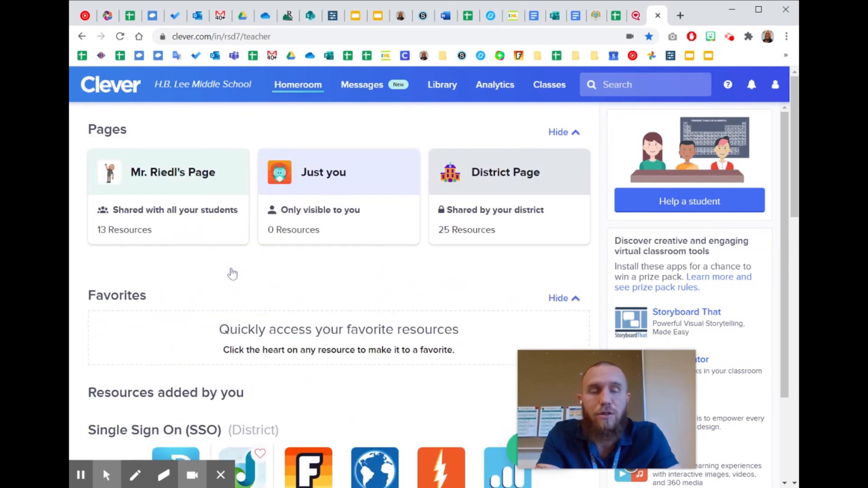
mouse_move(233, 274)
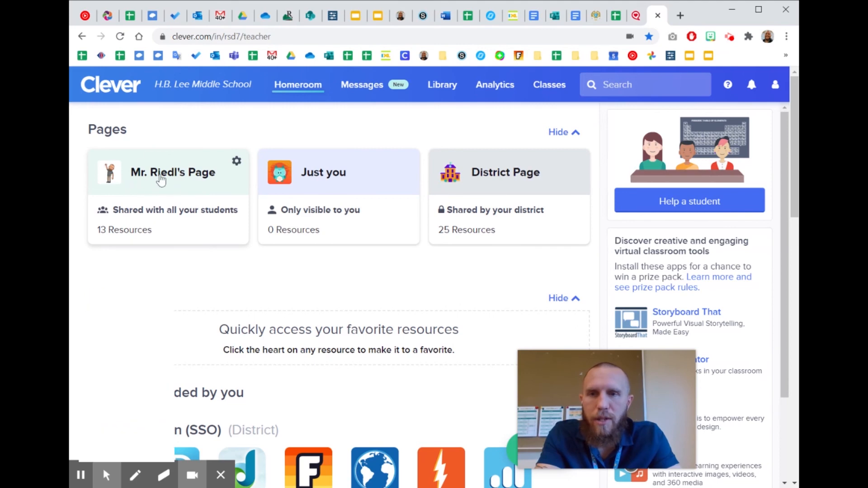
Reopen Mr. Riedl's Page and look through its Zoom links and Apps For Class.
click(172, 172)
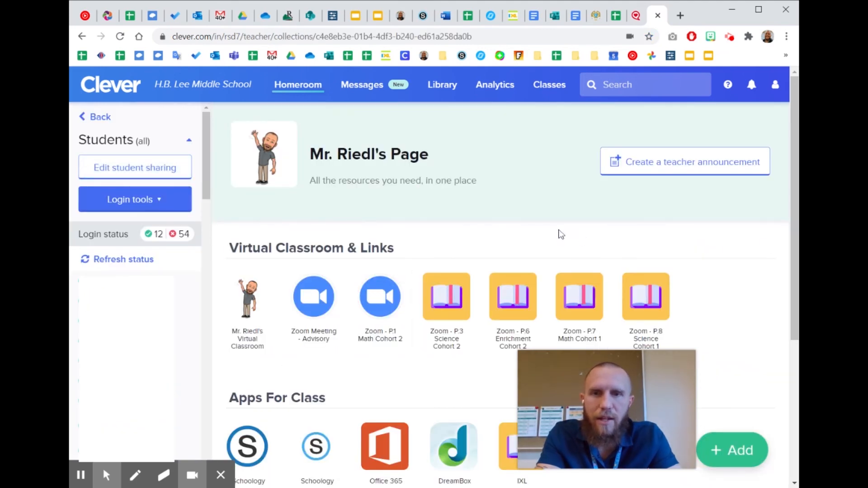
scroll(down, 3)
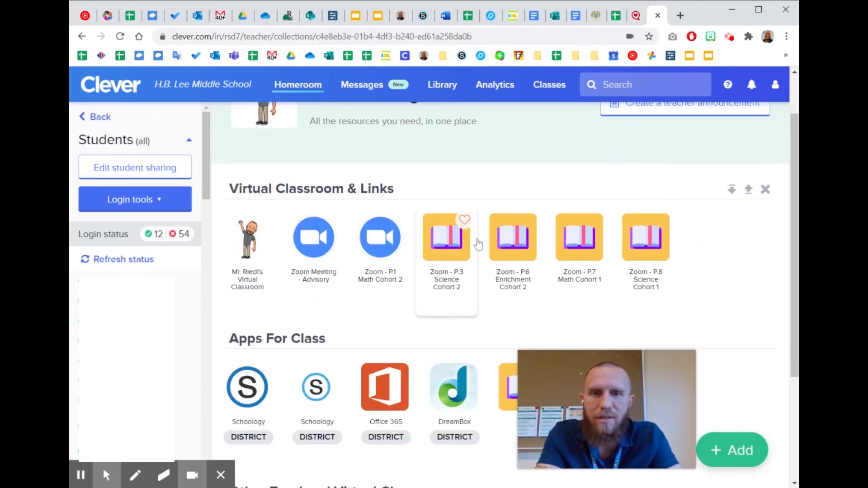
scroll(down, 3)
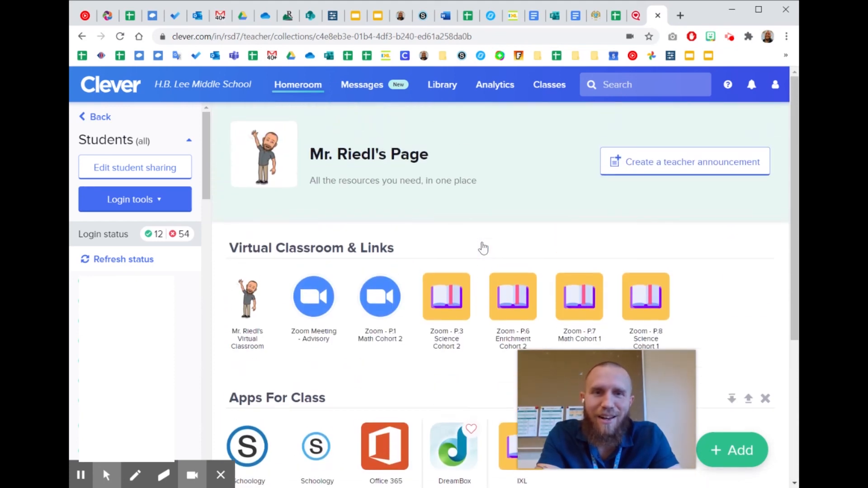
mouse_move(495, 231)
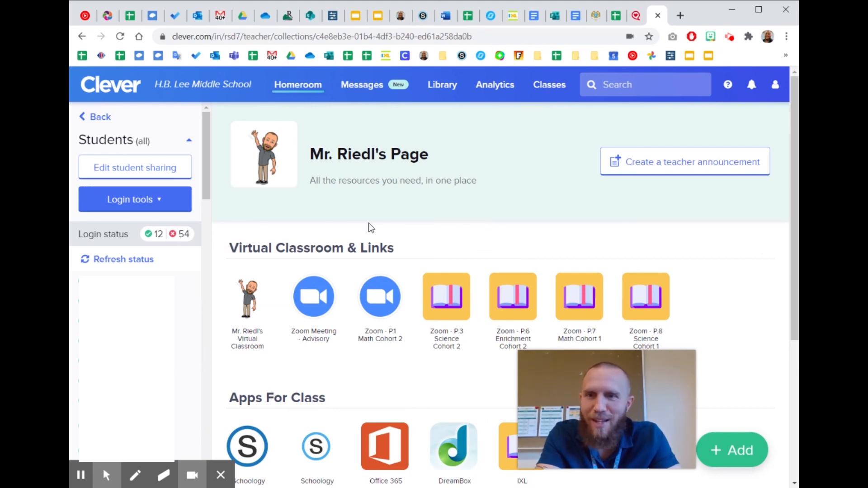
mouse_move(416, 227)
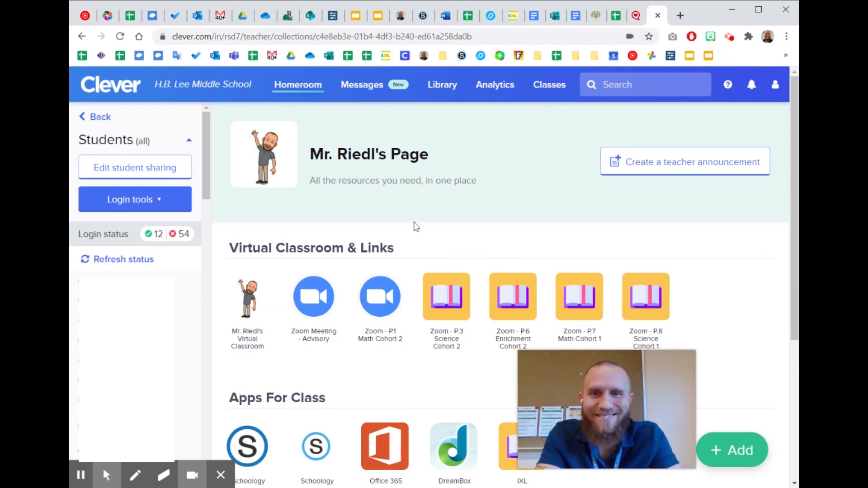